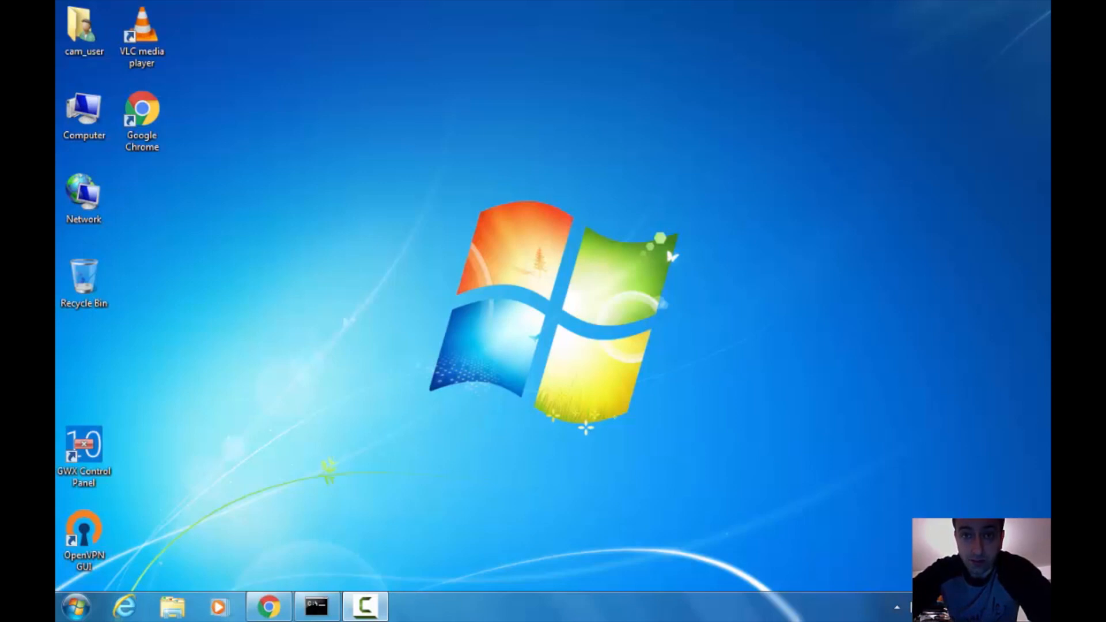
{"action": "mouse_move", "coordinate": [737, 145]}
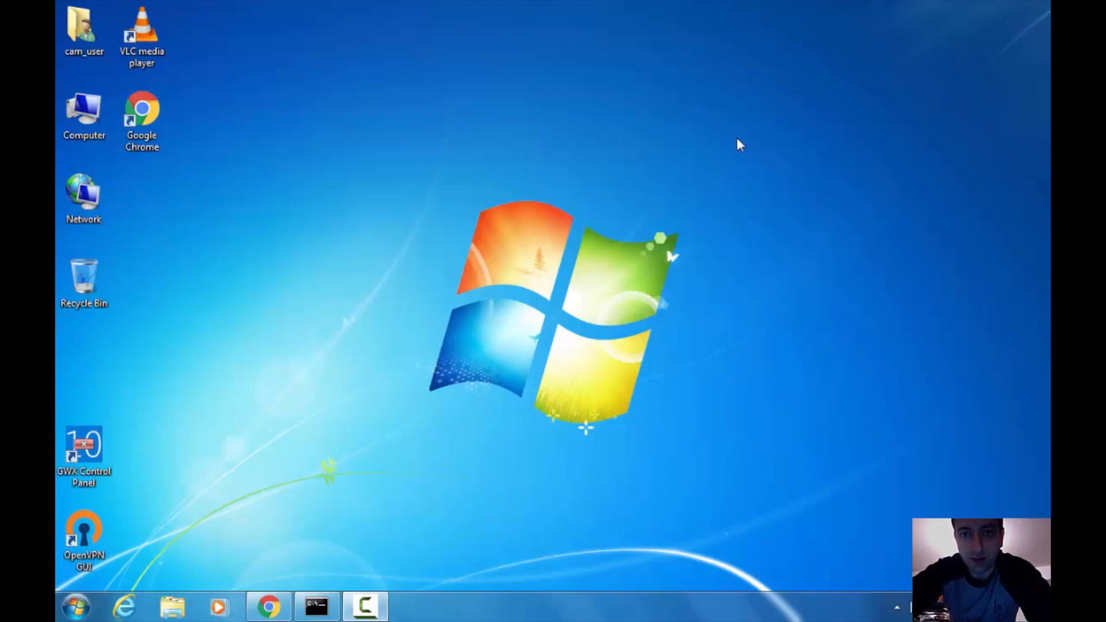
{"action": "mouse_move", "coordinate": [395, 422]}
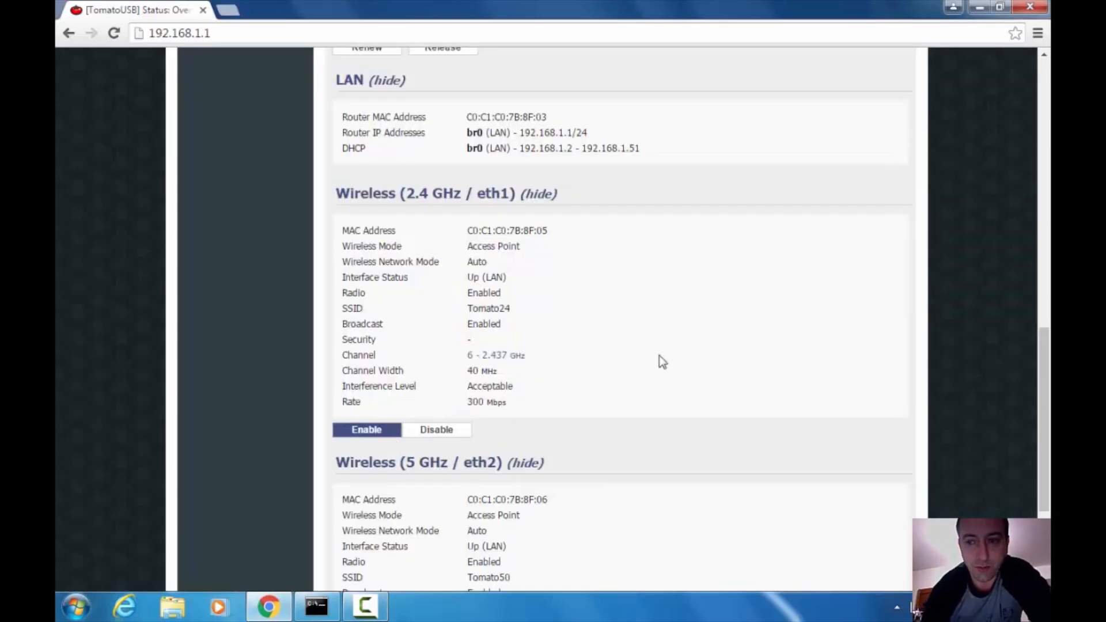
- Look over the Status Overview details, then go to the Basic Network settings page
{"action": "scroll", "scroll_direction": "up", "scroll_amount": 3}
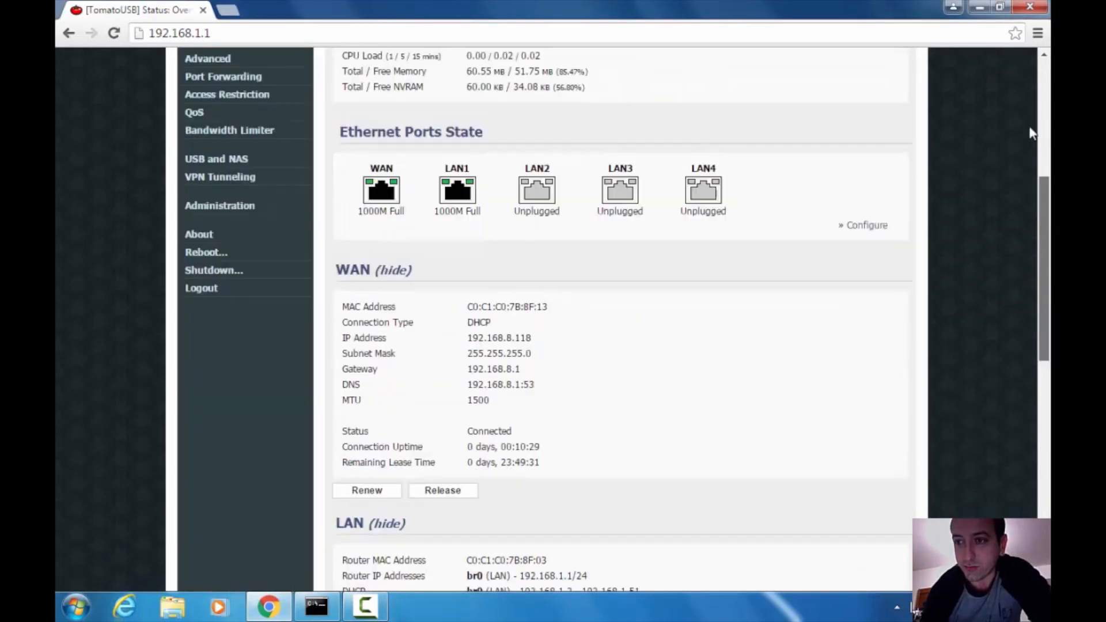
{"action": "scroll", "scroll_direction": "down", "scroll_amount": 3}
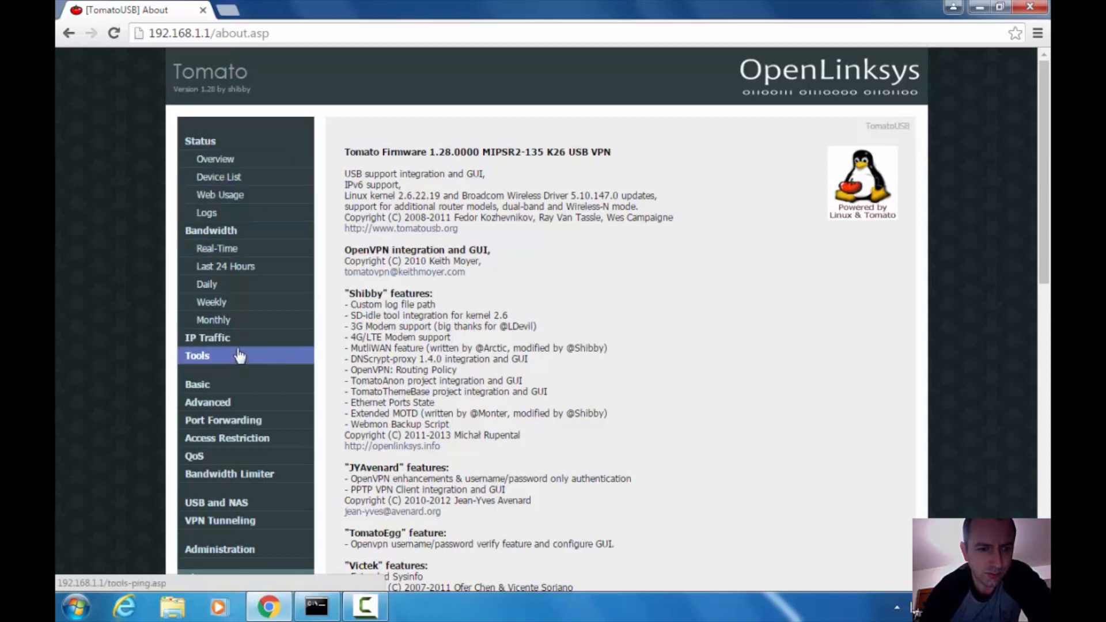
{"action": "left_click", "coordinate": [197, 384]}
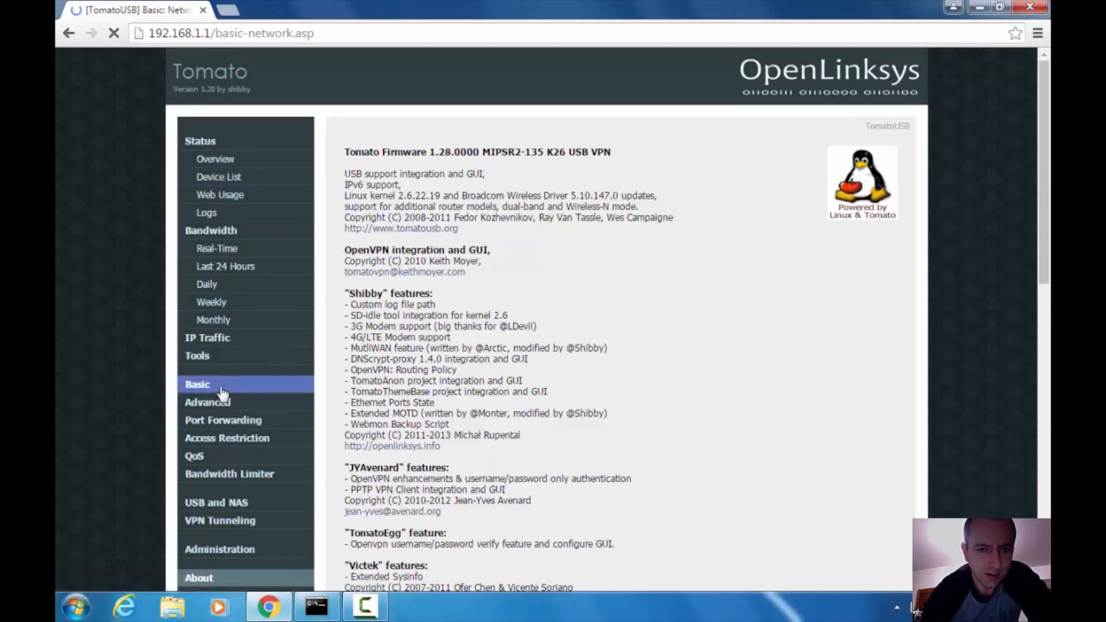
- Set the WAN connection type to Disabled and uncheck DHCP on the br0 LAN entry
{"action": "left_click", "coordinate": [198, 384]}
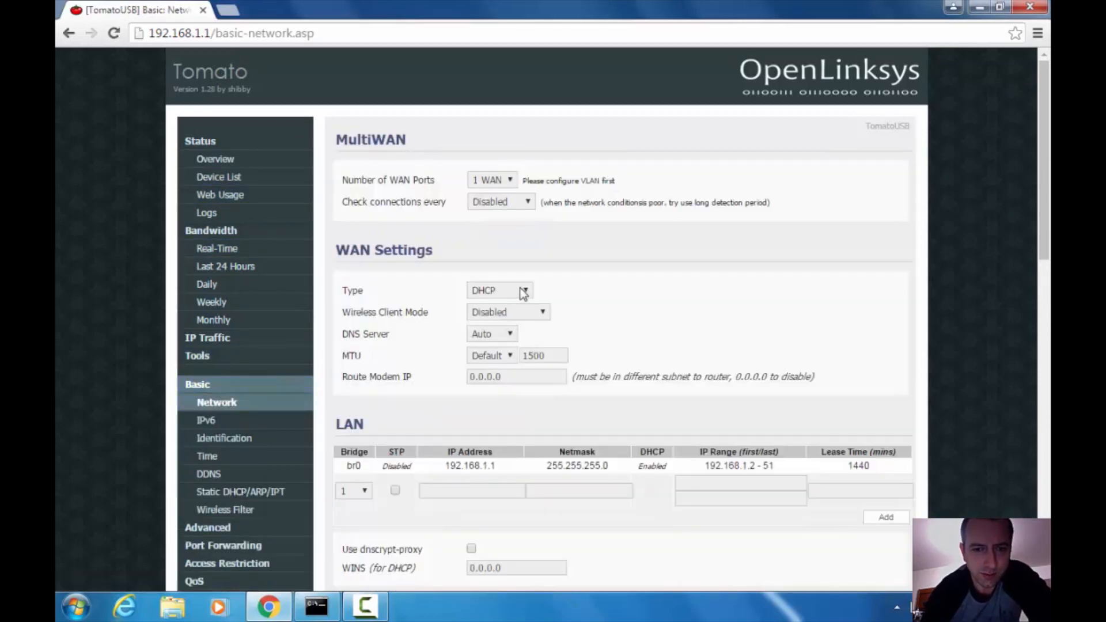
{"action": "left_click", "coordinate": [522, 291]}
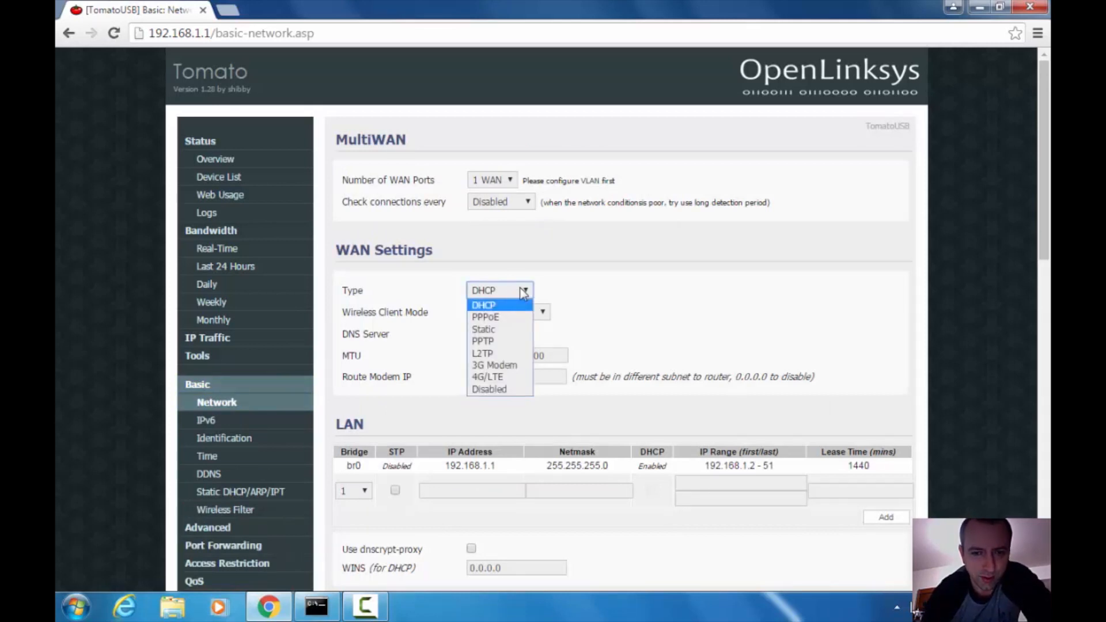
{"action": "mouse_move", "coordinate": [509, 390]}
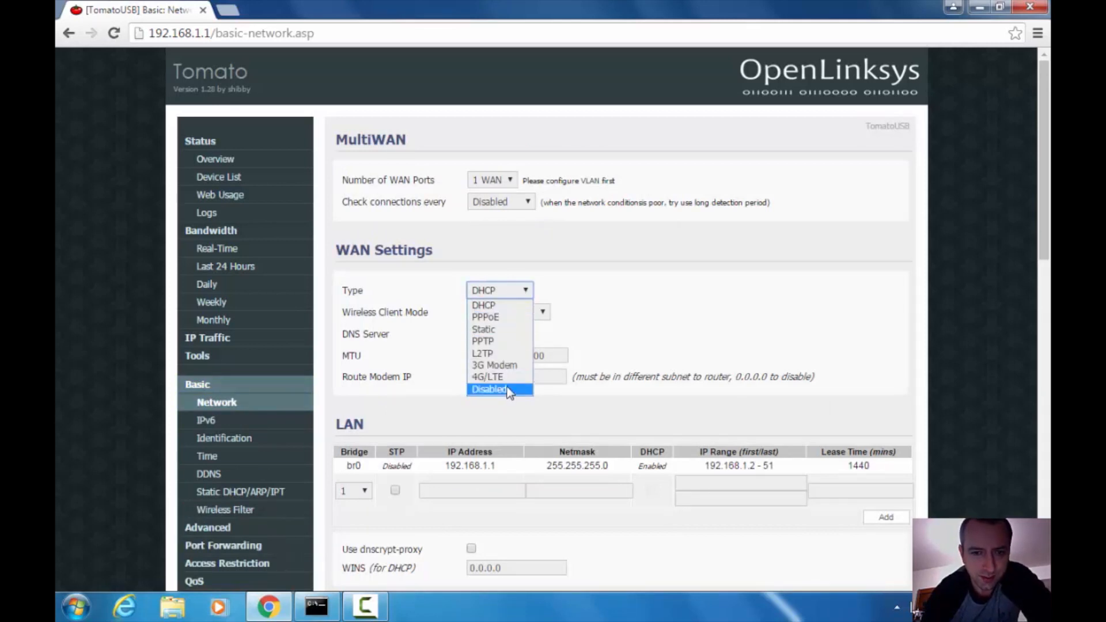
{"action": "left_click", "coordinate": [488, 389]}
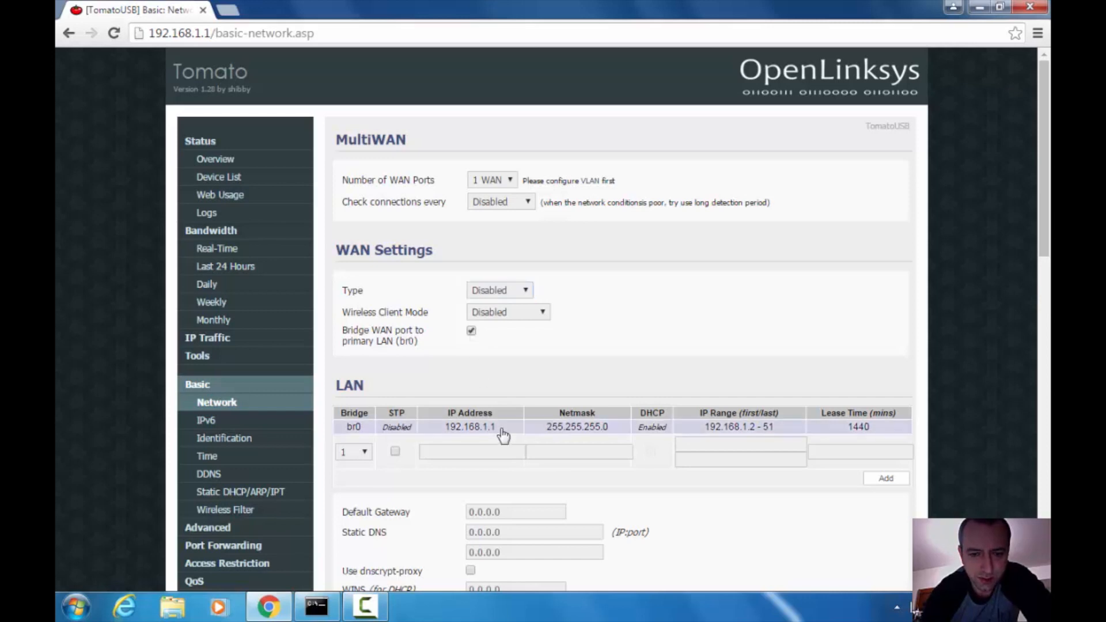
{"action": "left_click", "coordinate": [502, 433]}
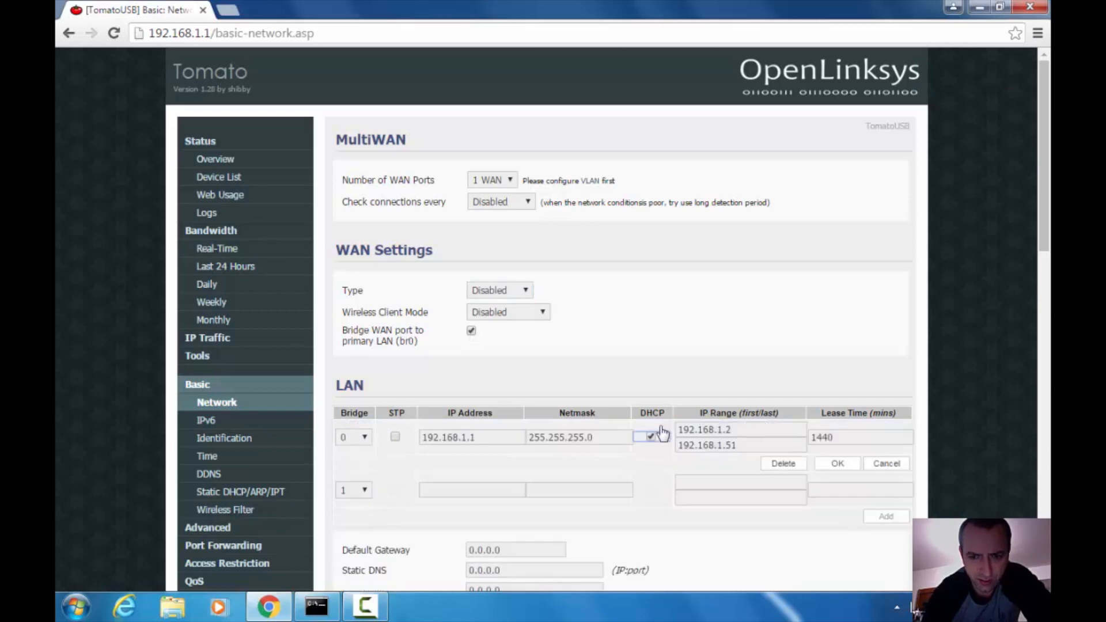
{"action": "left_click", "coordinate": [648, 437]}
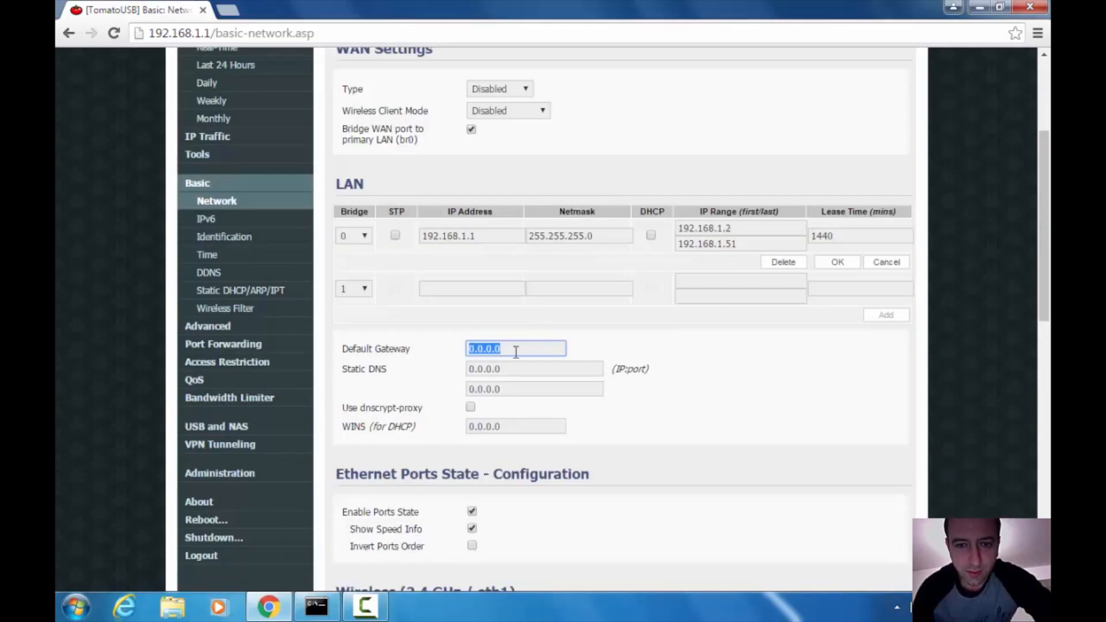
- Give br0 IP 192.168.8.3, with default gateway and static DNS 192.168.8.1
{"action": "left_click", "coordinate": [470, 235]}
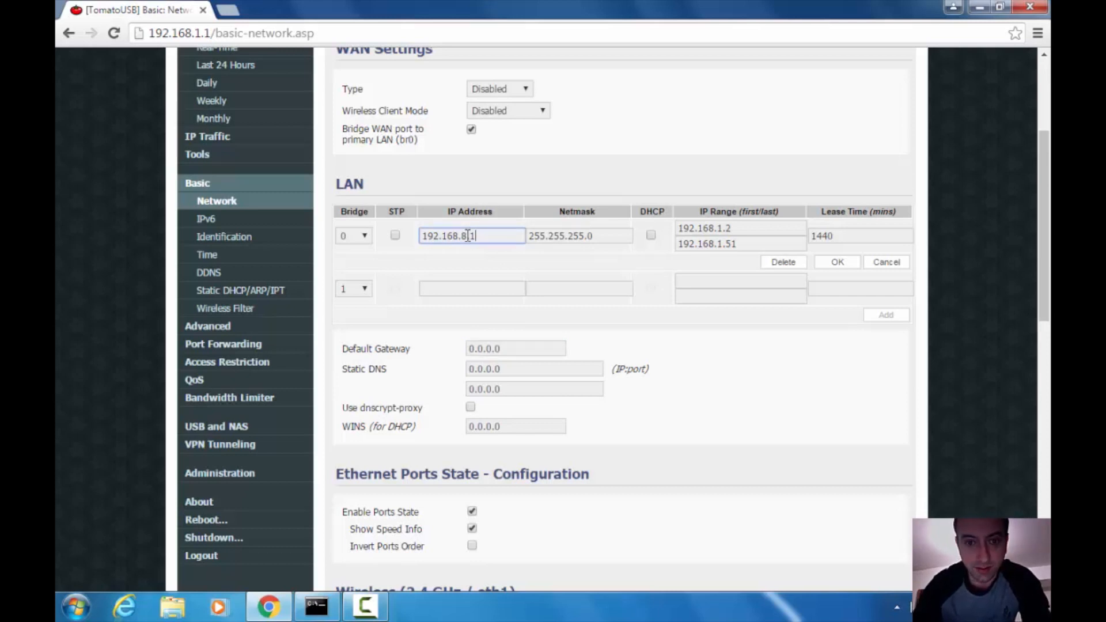
{"action": "type", "text": "192.168.8.3"}
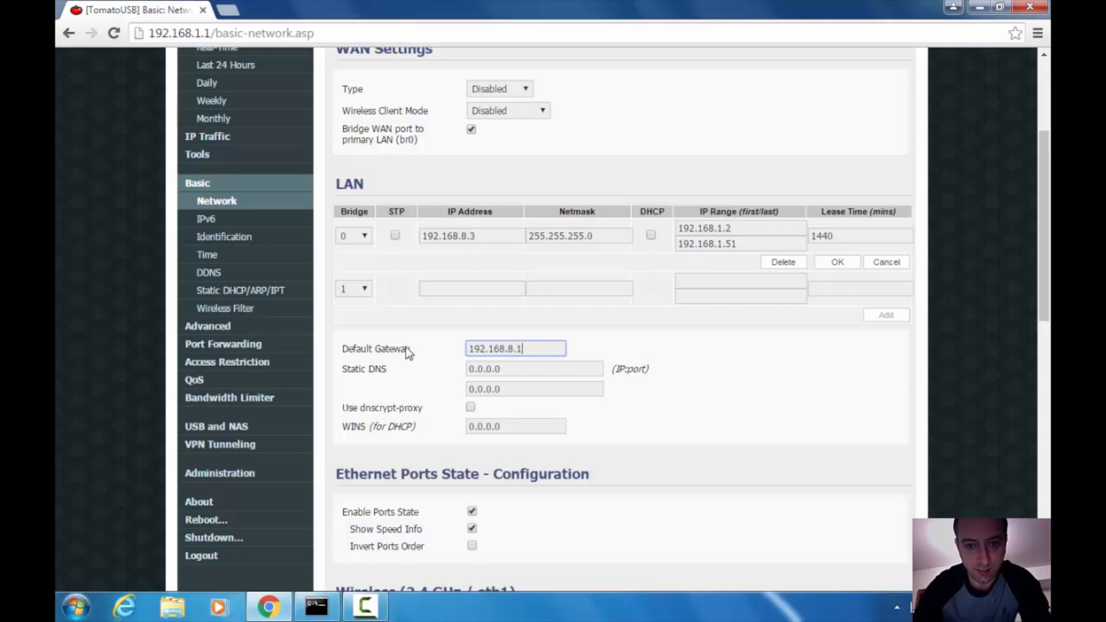
{"action": "type", "text": "a"}
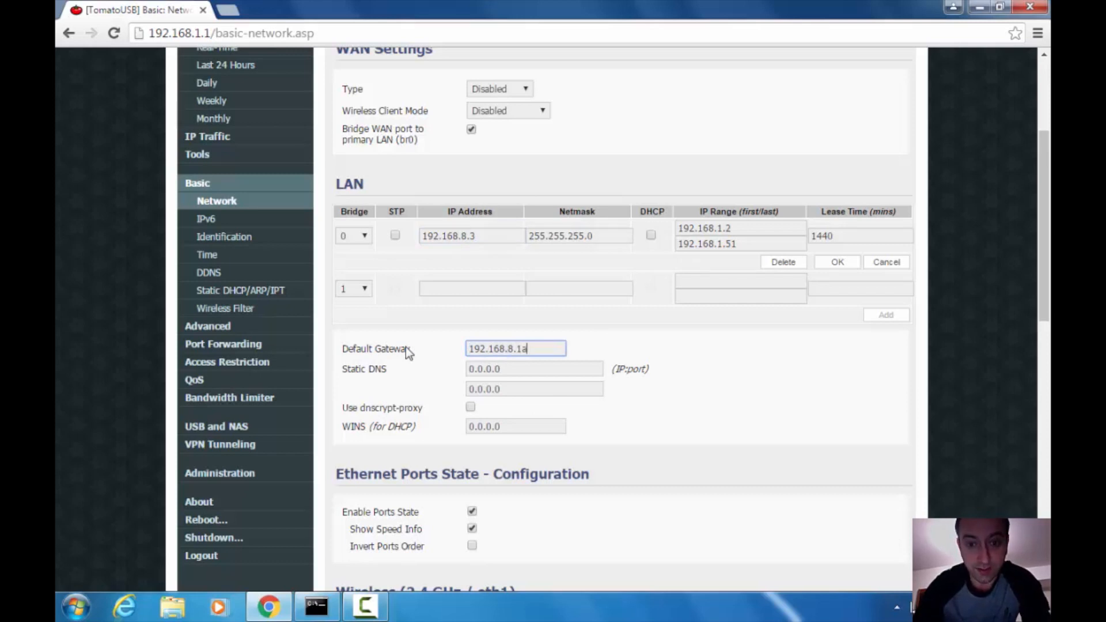
{"action": "key", "text": "Backspace"}
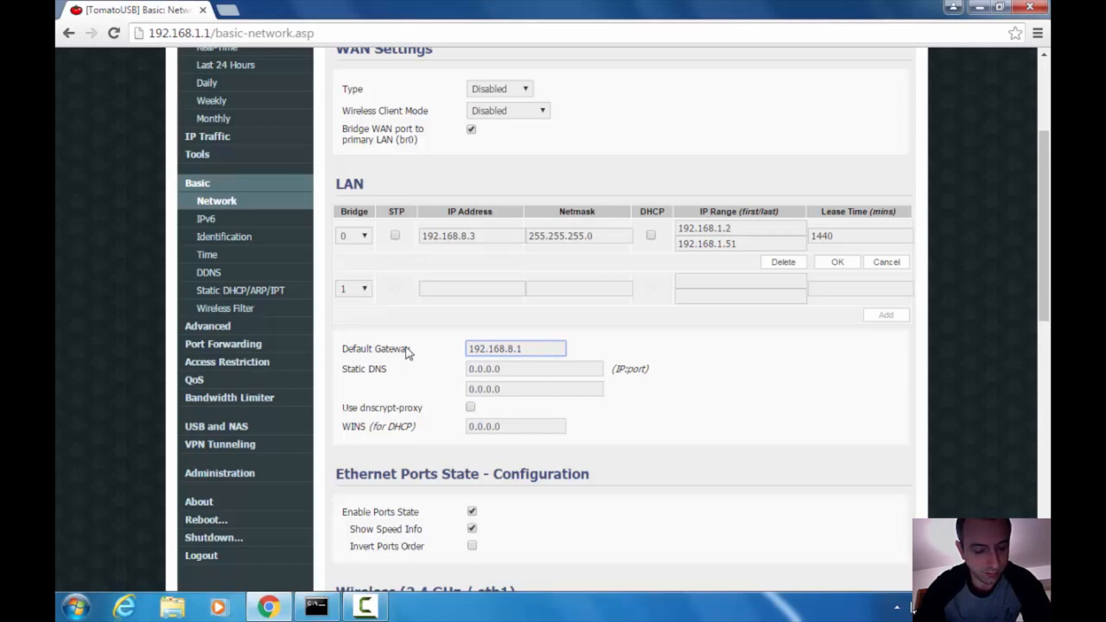
{"action": "left_click", "coordinate": [533, 368]}
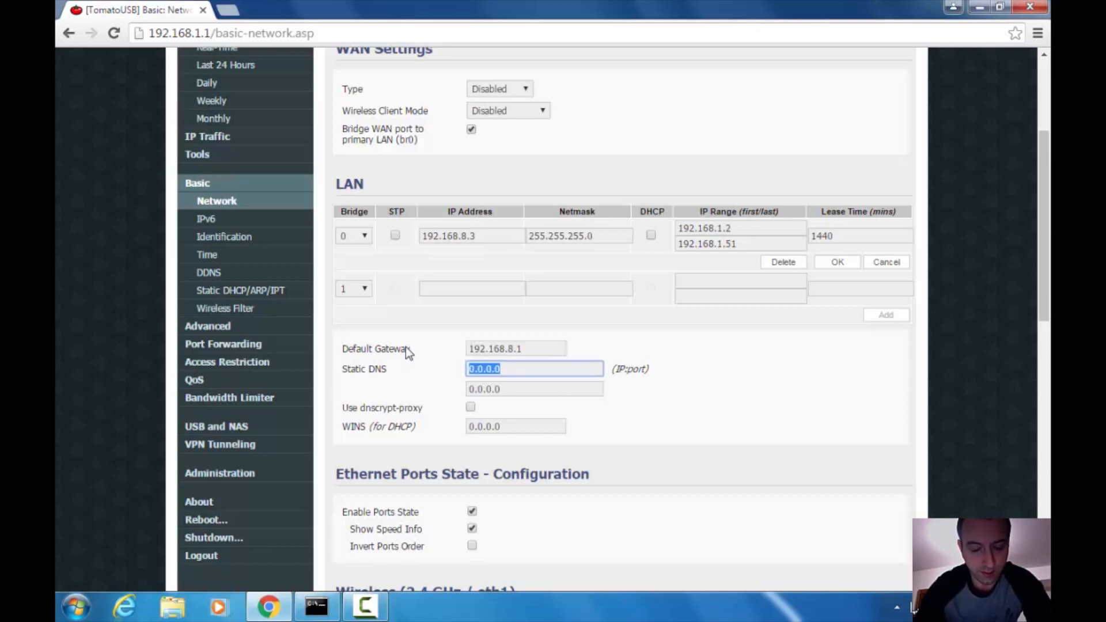
{"action": "type", "text": "192.168.8.1"}
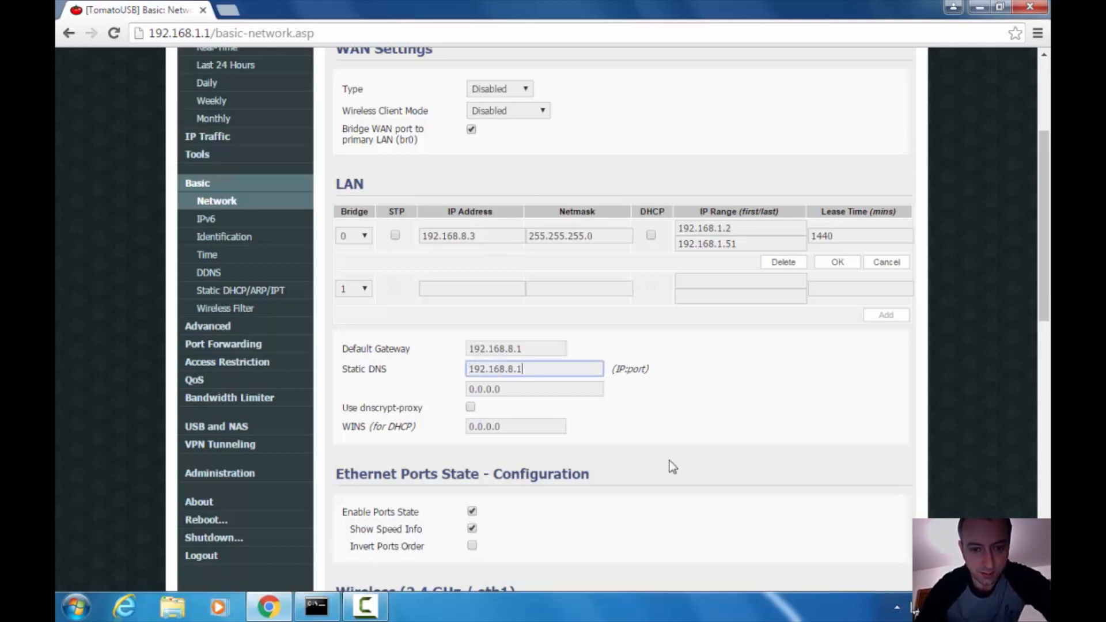
{"action": "scroll", "scroll_direction": "down", "scroll_amount": 3}
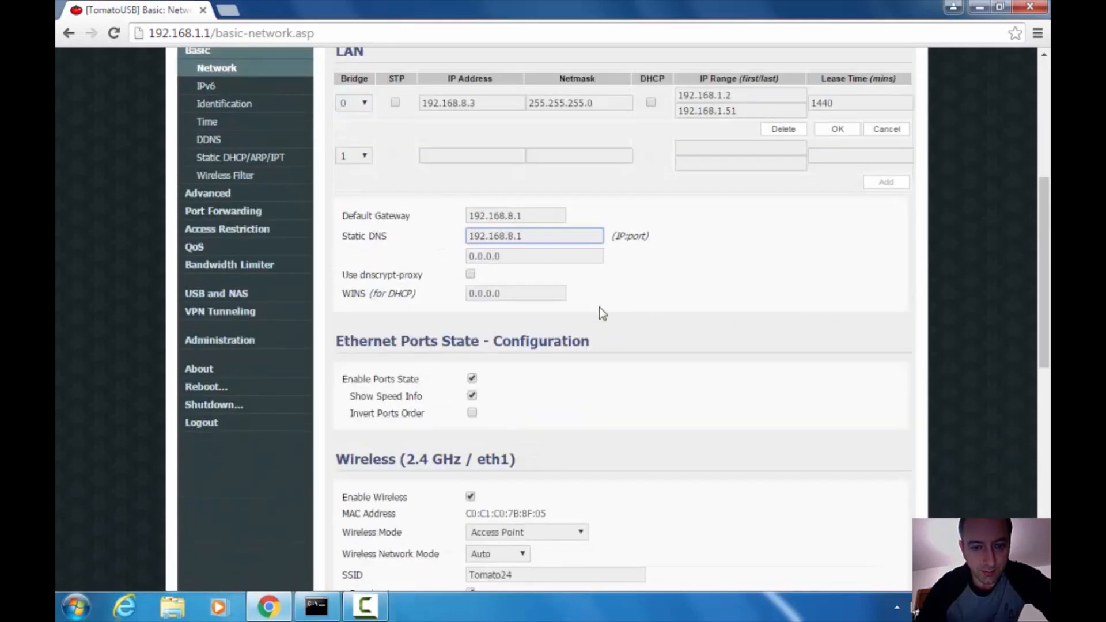
{"action": "scroll", "scroll_direction": "down", "scroll_amount": 3}
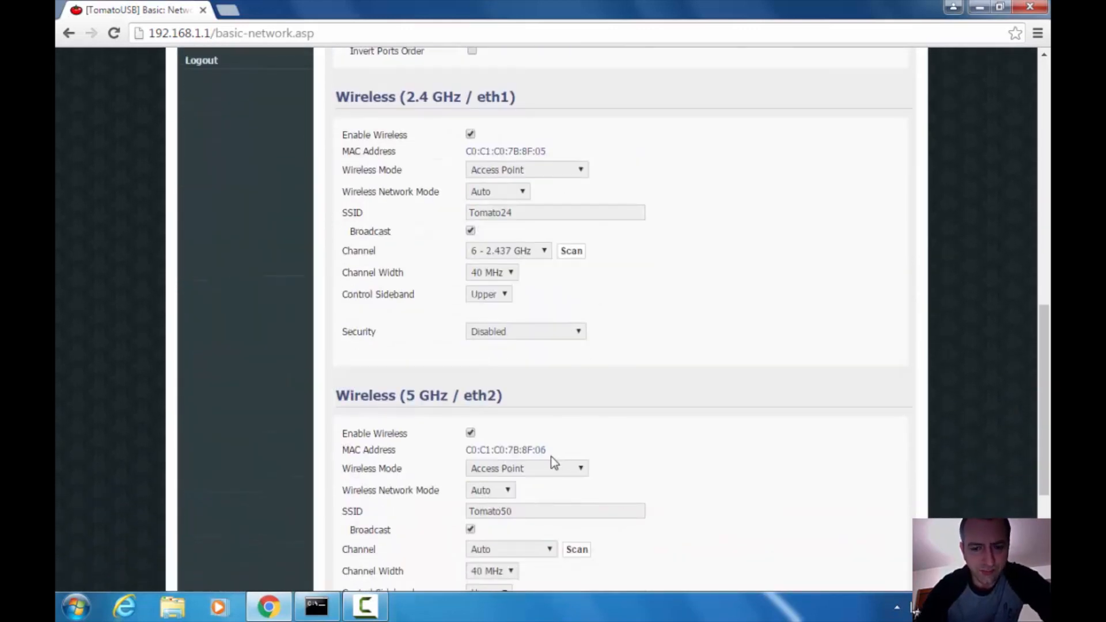
{"action": "left_click", "coordinate": [527, 468]}
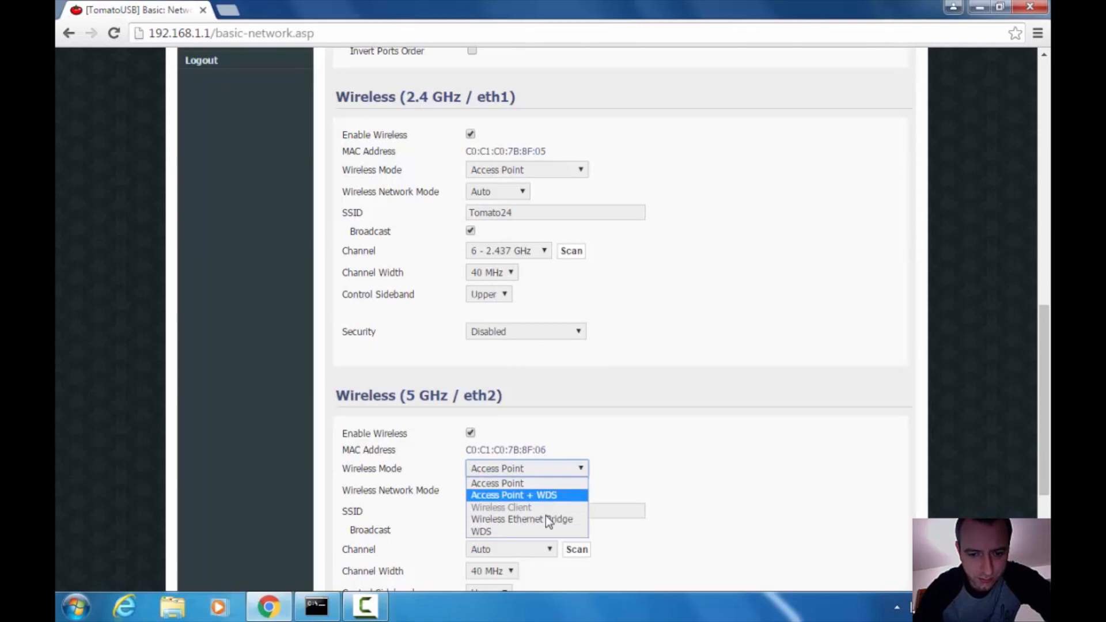
{"action": "left_click", "coordinate": [521, 519]}
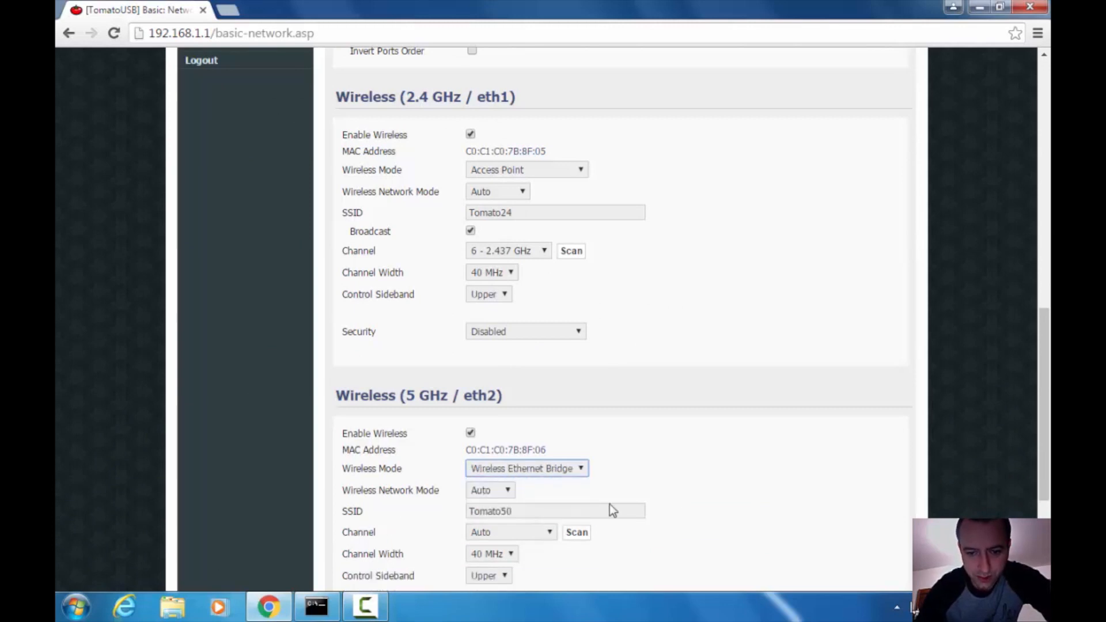
{"action": "left_click", "coordinate": [555, 511]}
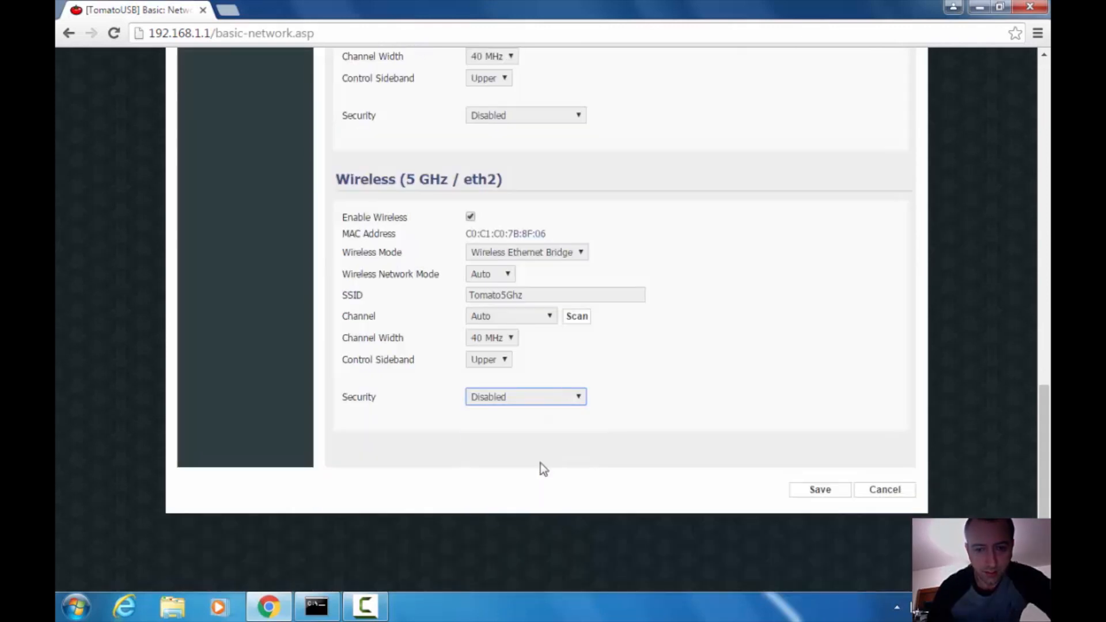
{"action": "left_click", "coordinate": [526, 397]}
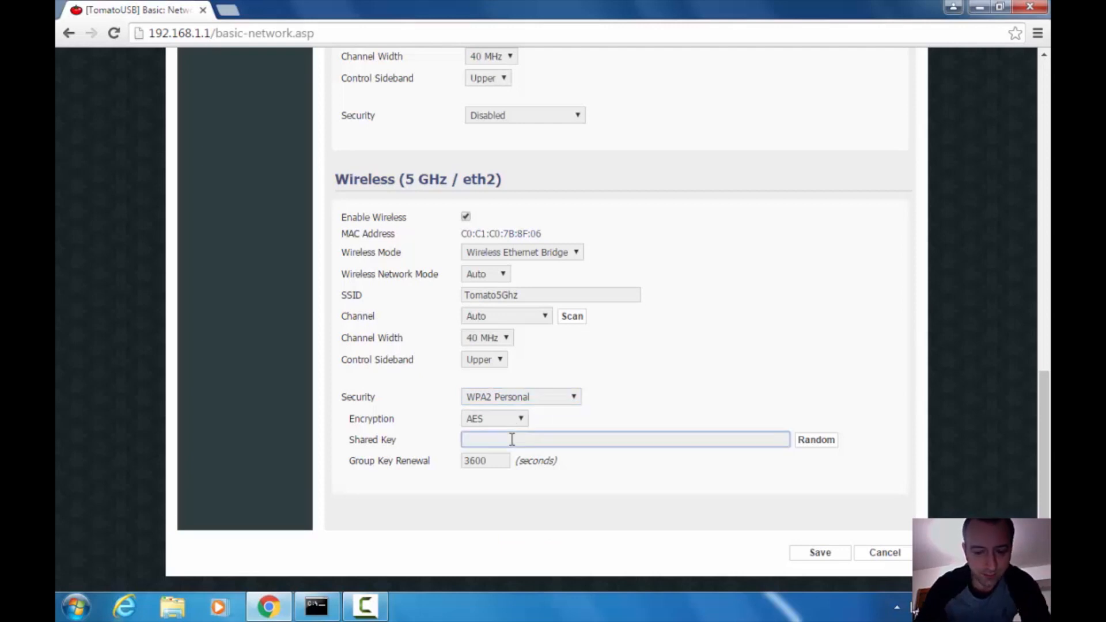
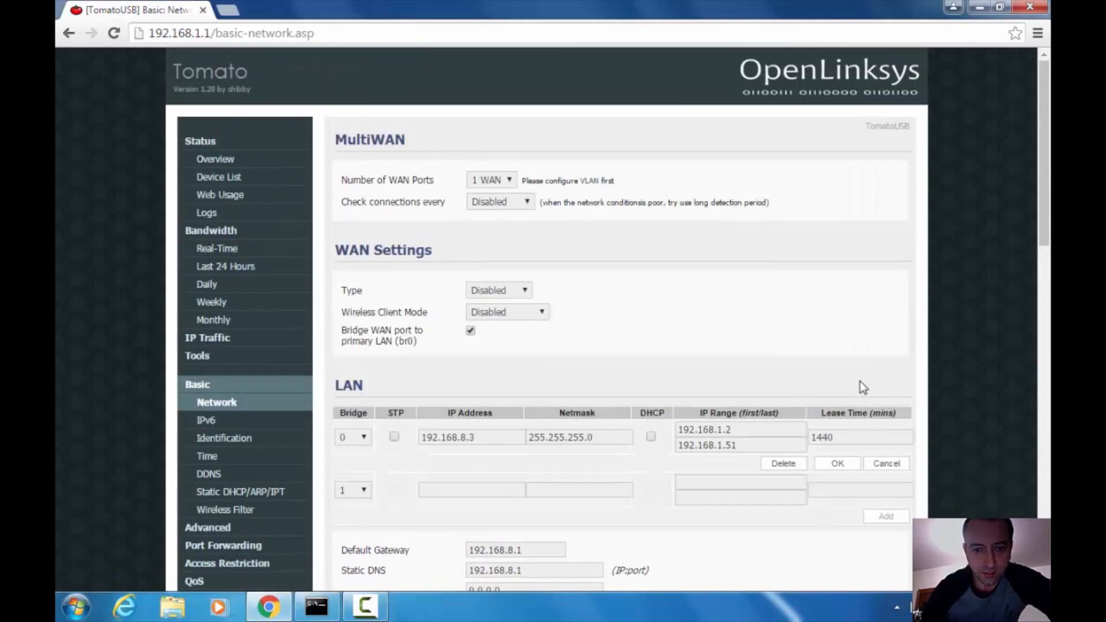
- Save the bridge and LAN settings from the bottom of the Basic Network page
{"action": "scroll", "scroll_direction": "down", "scroll_amount": 3}
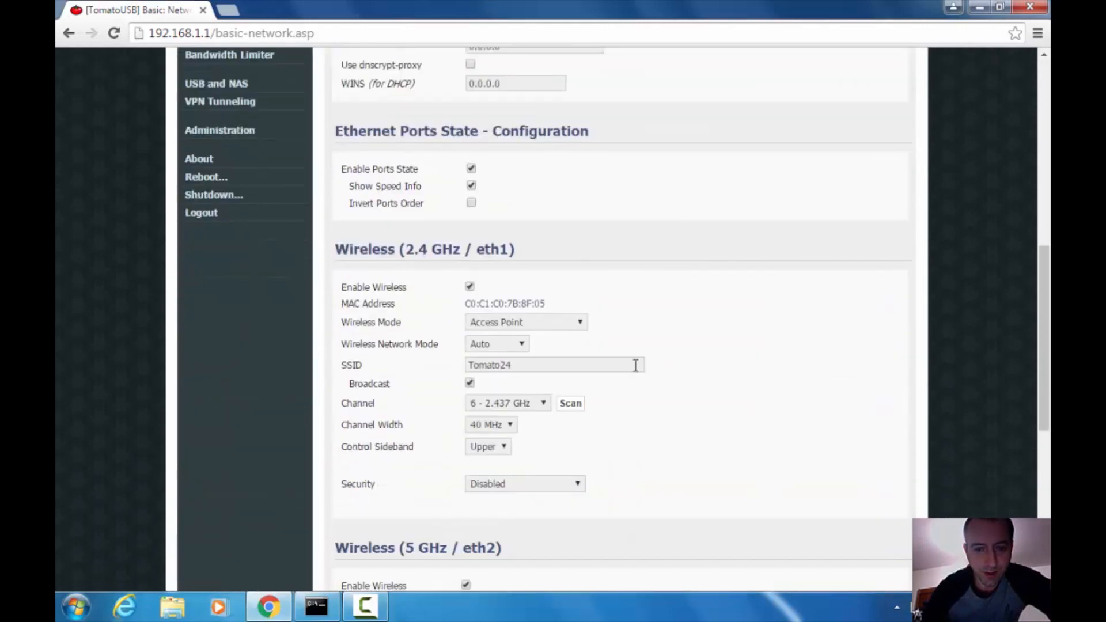
{"action": "mouse_move", "coordinate": [625, 295]}
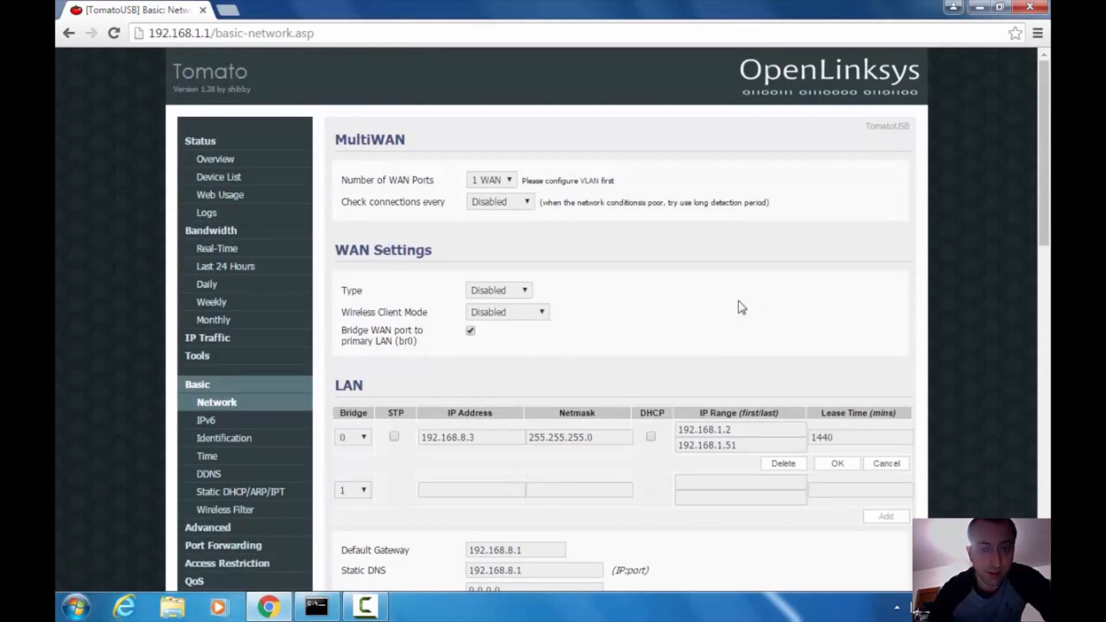
{"action": "scroll", "scroll_direction": "down", "scroll_amount": 3}
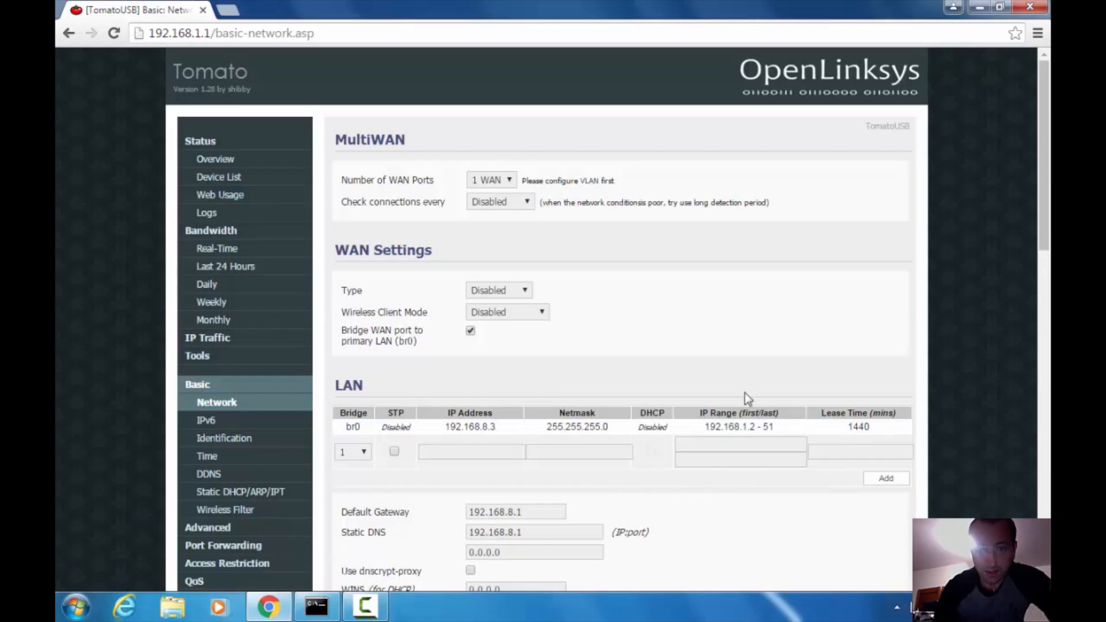
{"action": "scroll", "scroll_direction": "down", "scroll_amount": 3}
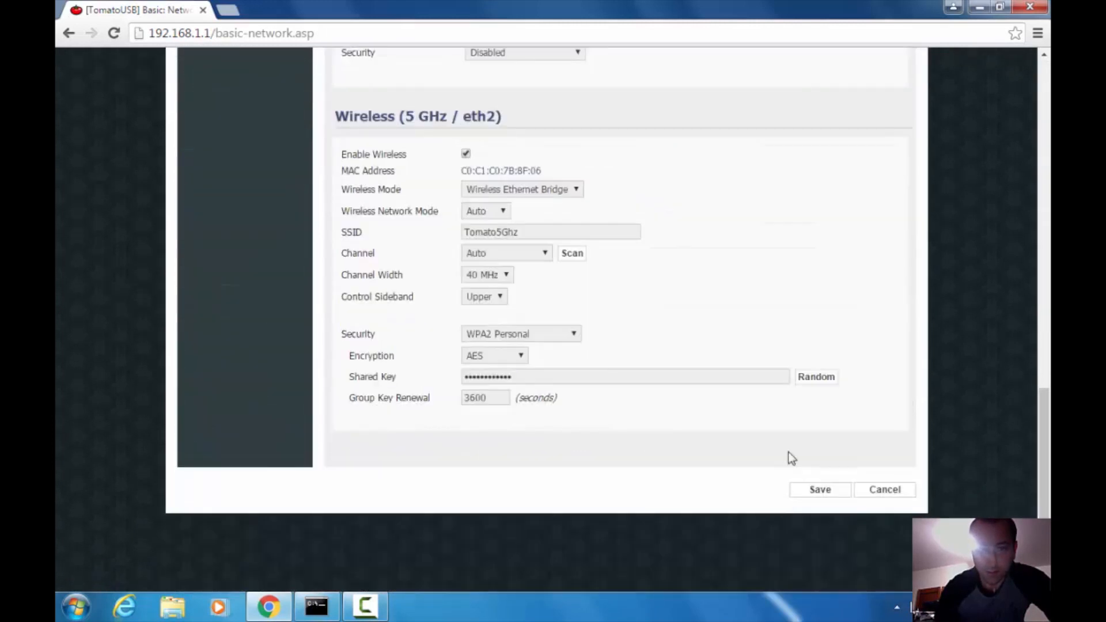
{"action": "left_click", "coordinate": [819, 489]}
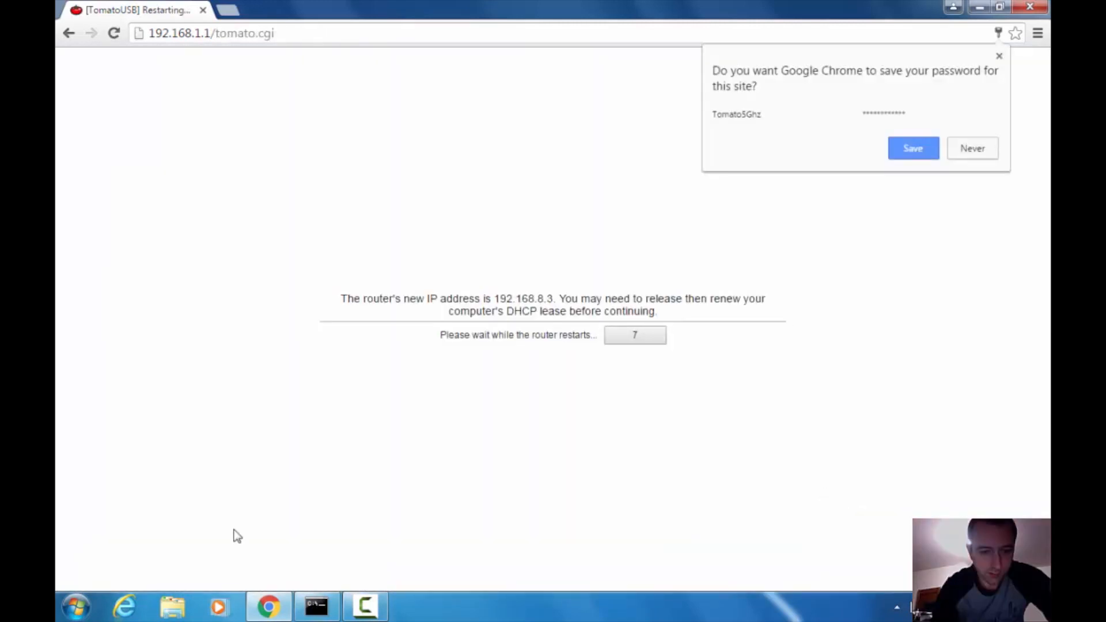
- Run ipconfig /release and /renew in Command Prompt, then continue to 192.168.8.3
{"action": "left_click", "coordinate": [316, 606]}
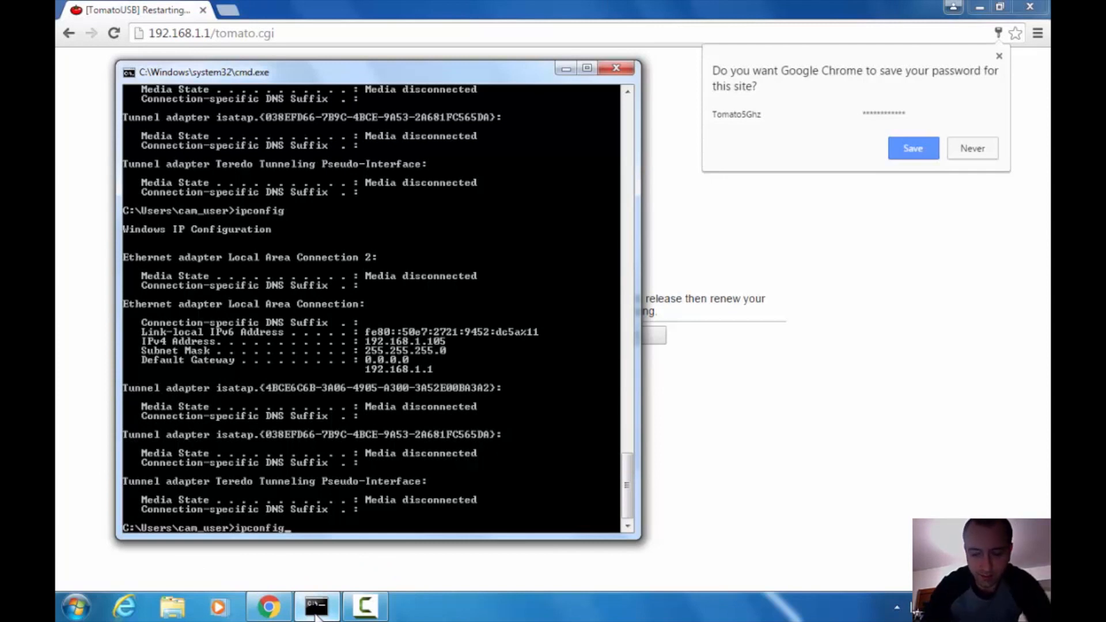
{"action": "type", "text": "/release"}
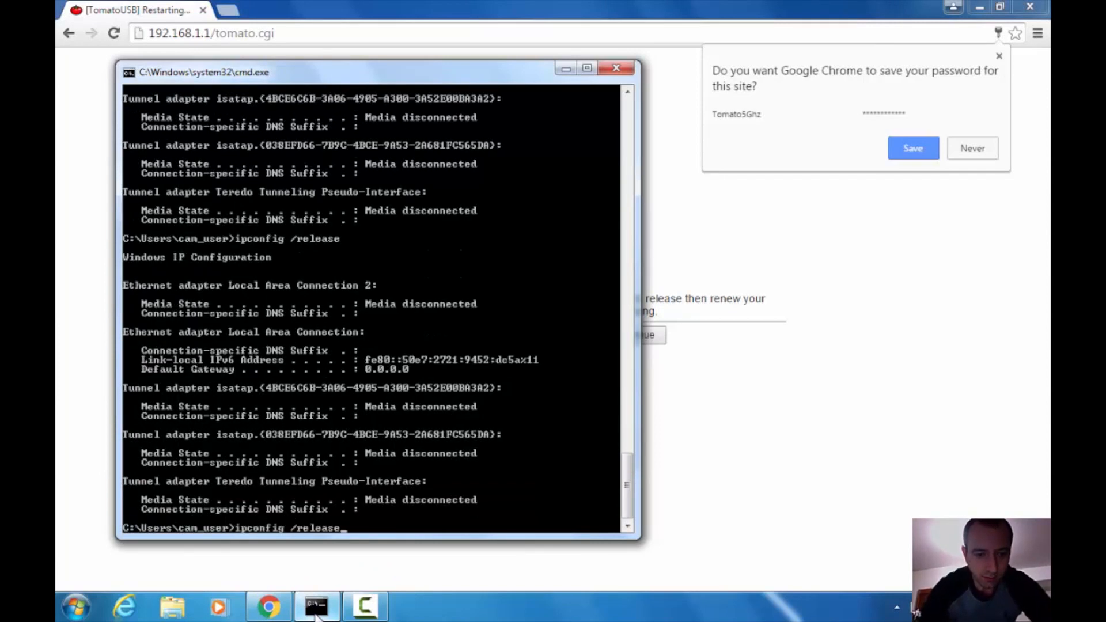
{"action": "type", "text": "/renew"}
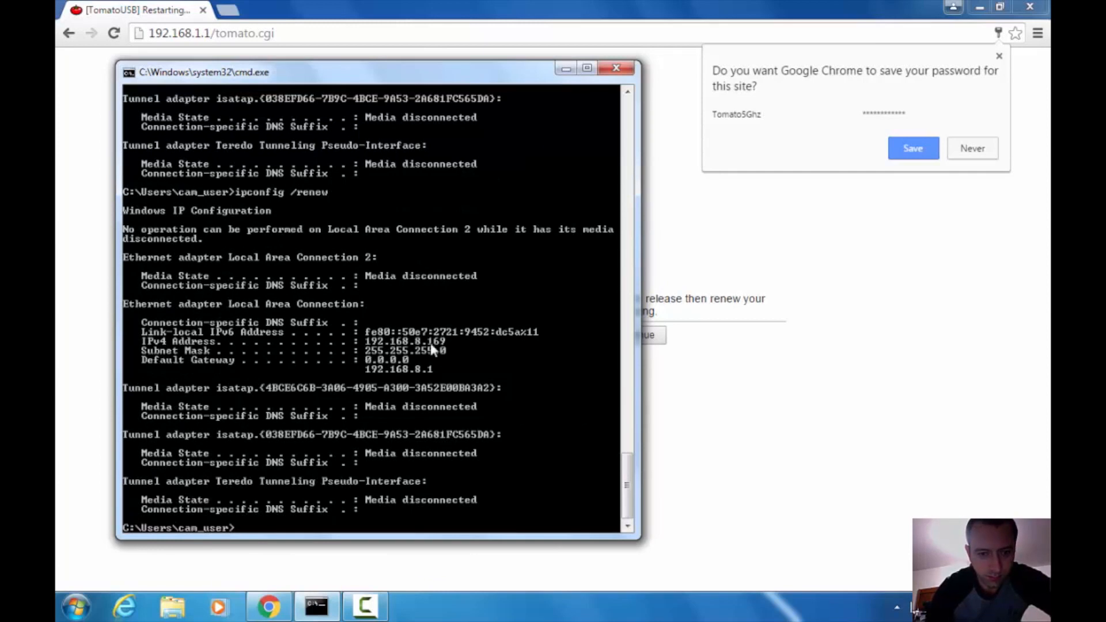
{"action": "left_click", "coordinate": [561, 68]}
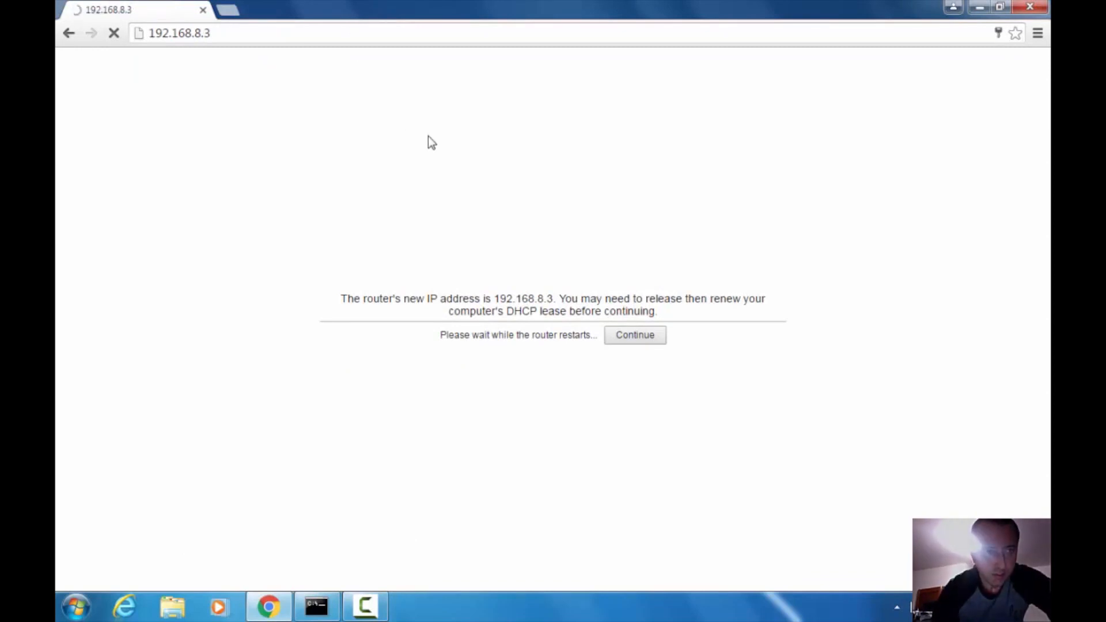
- Enter the router credentials and log in to Tomato at 192.168.8.3
{"action": "left_click", "coordinate": [634, 335]}
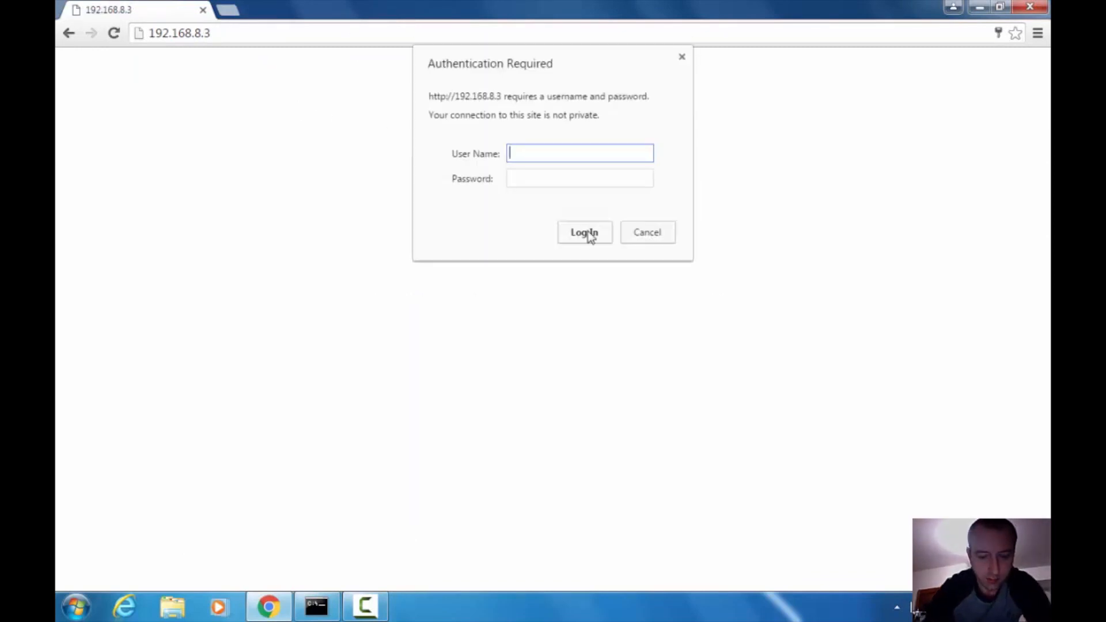
{"action": "left_click", "coordinate": [584, 232]}
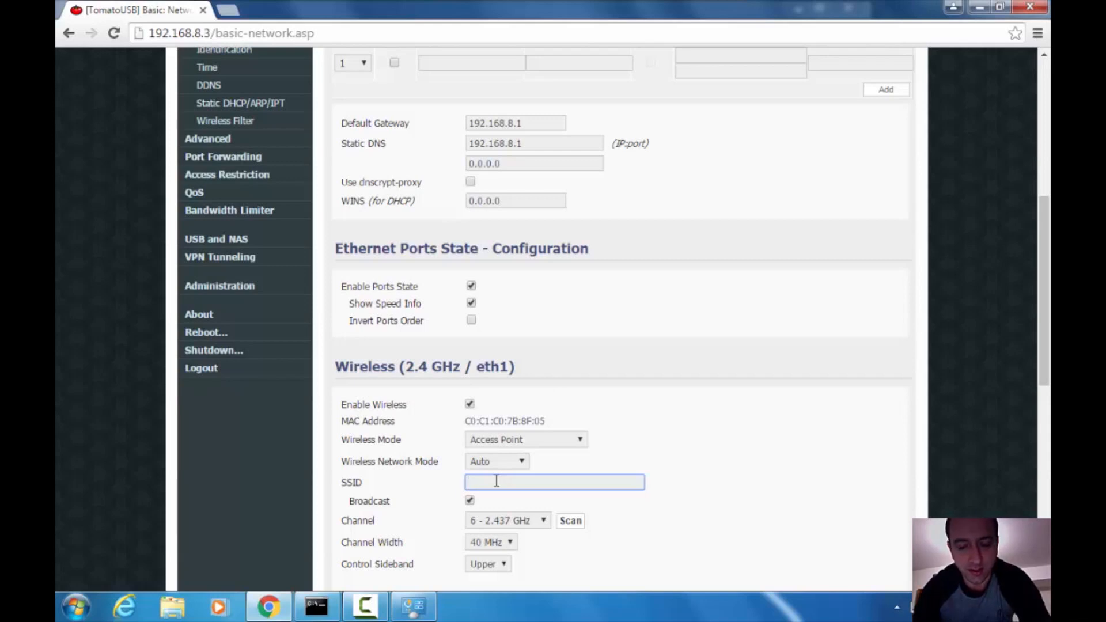
- Enter 'testme' as the 2.4 GHz SSID and save the Basic Network page
{"action": "type", "text": "testme"}
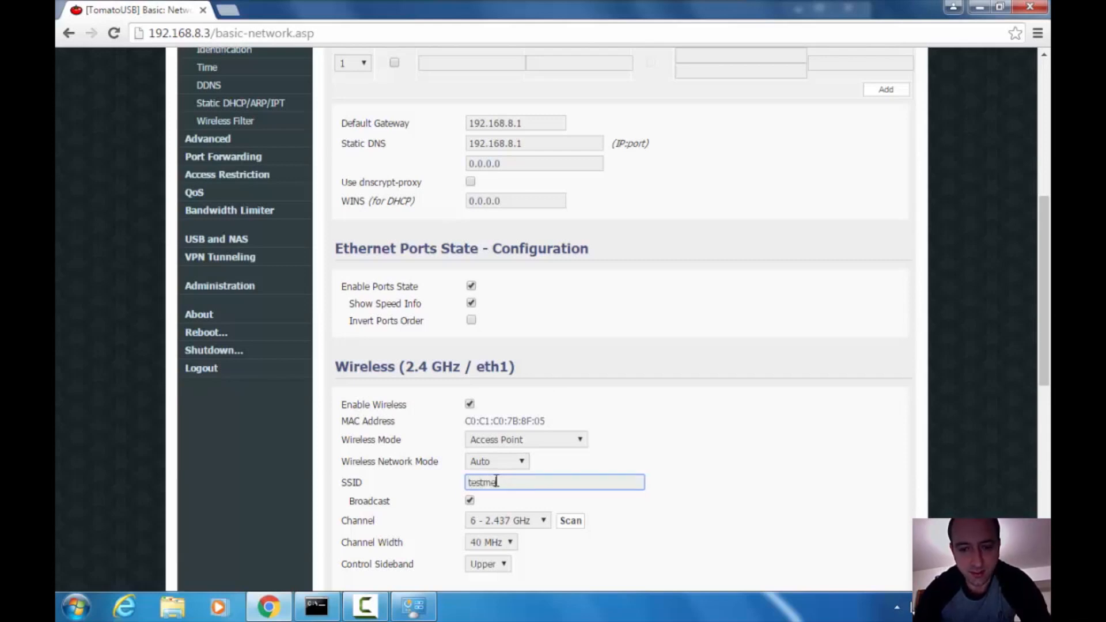
{"action": "scroll", "scroll_direction": "down", "scroll_amount": 3}
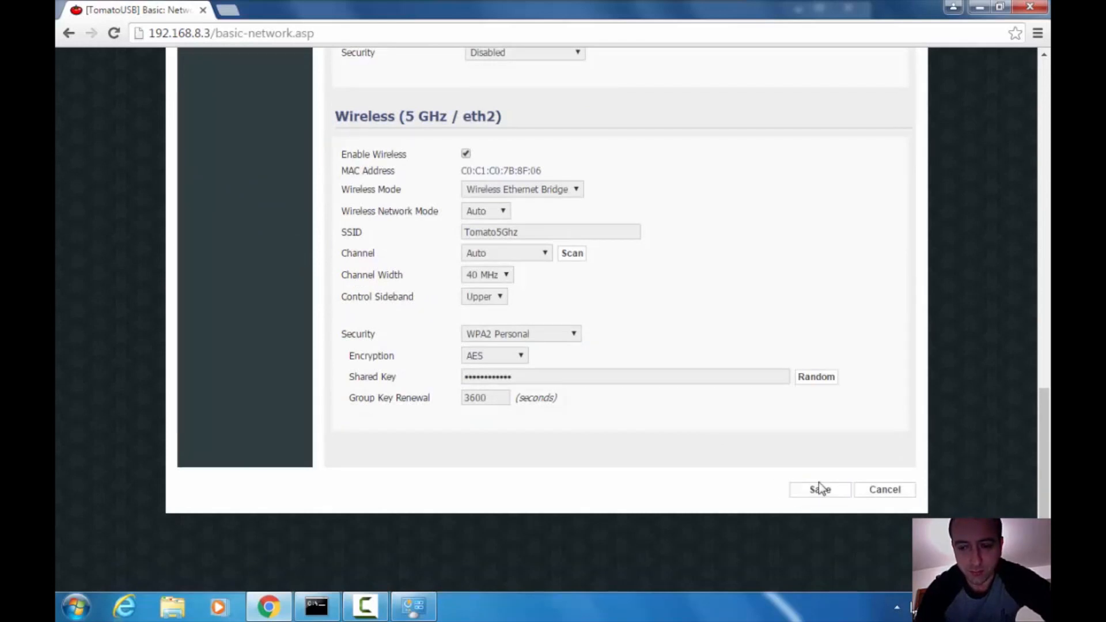
{"action": "left_click", "coordinate": [819, 489]}
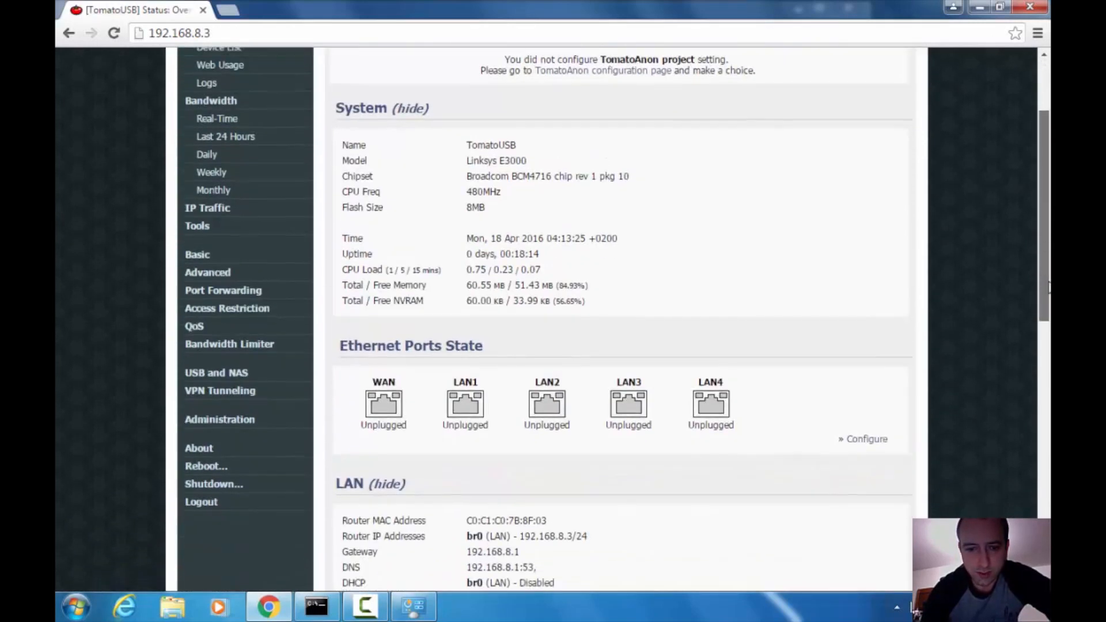
{"action": "scroll", "scroll_direction": "down", "scroll_amount": 3}
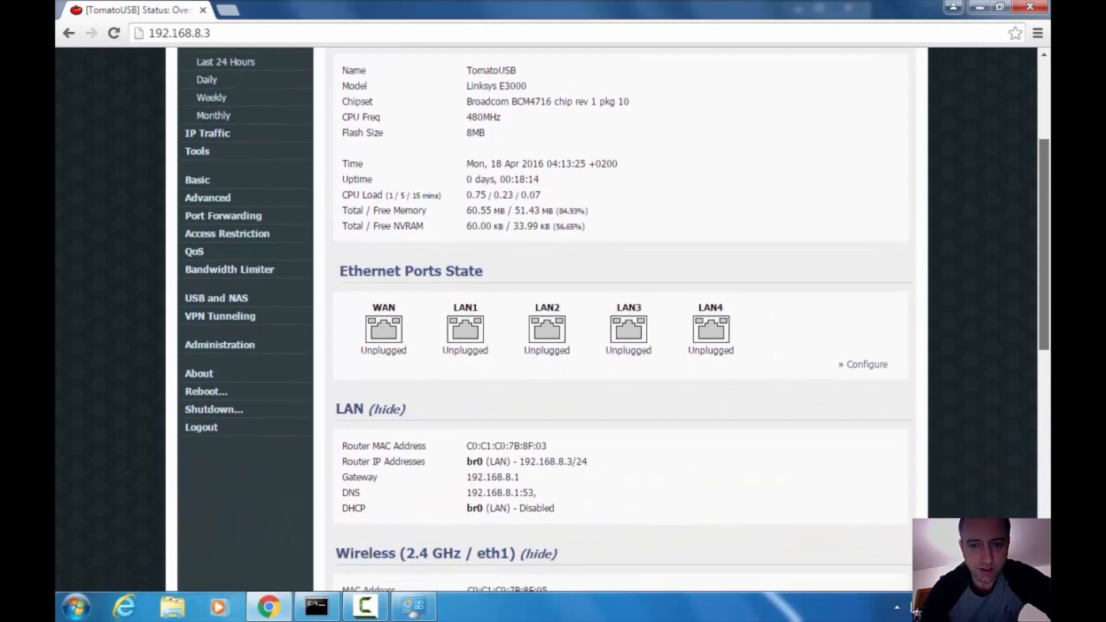
{"action": "scroll", "scroll_direction": "down", "scroll_amount": 3}
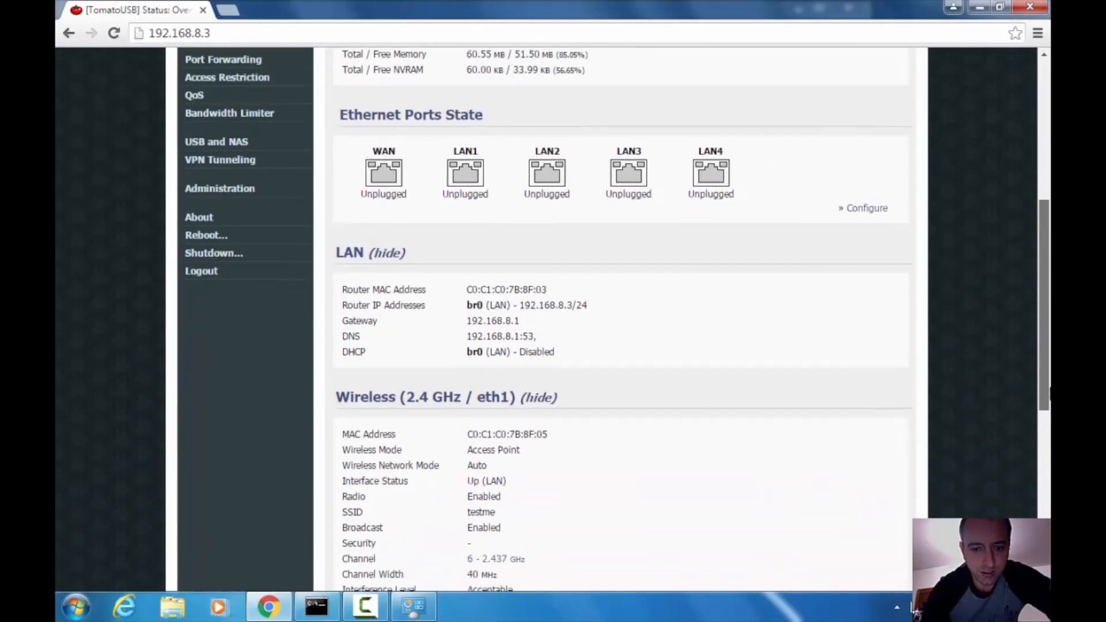
{"action": "scroll", "scroll_direction": "down", "scroll_amount": 3}
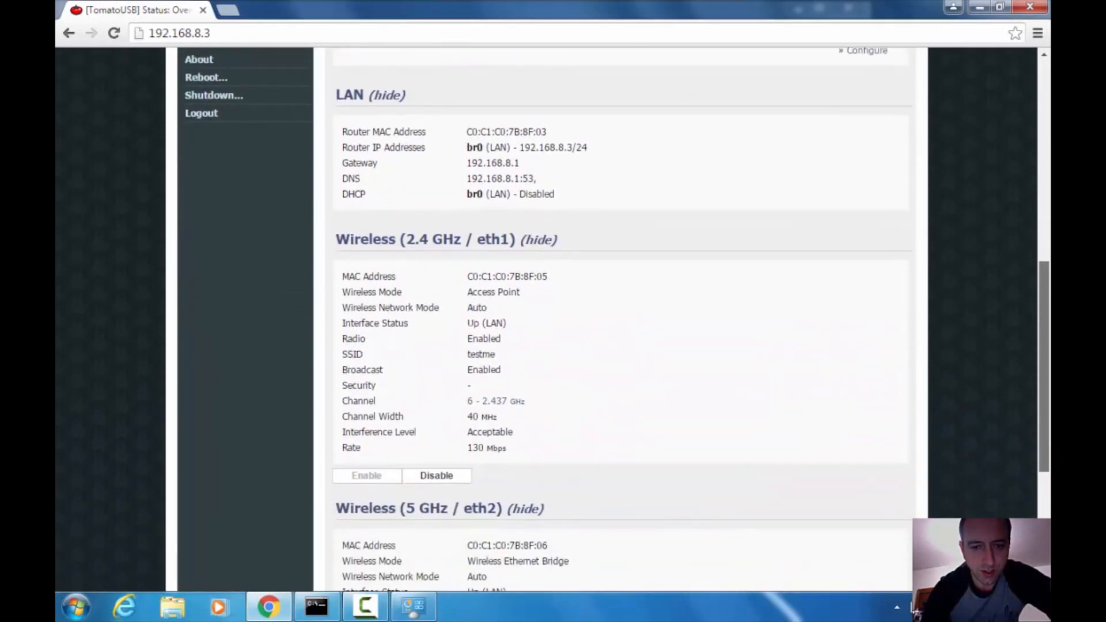
{"action": "scroll", "scroll_direction": "down", "scroll_amount": 3}
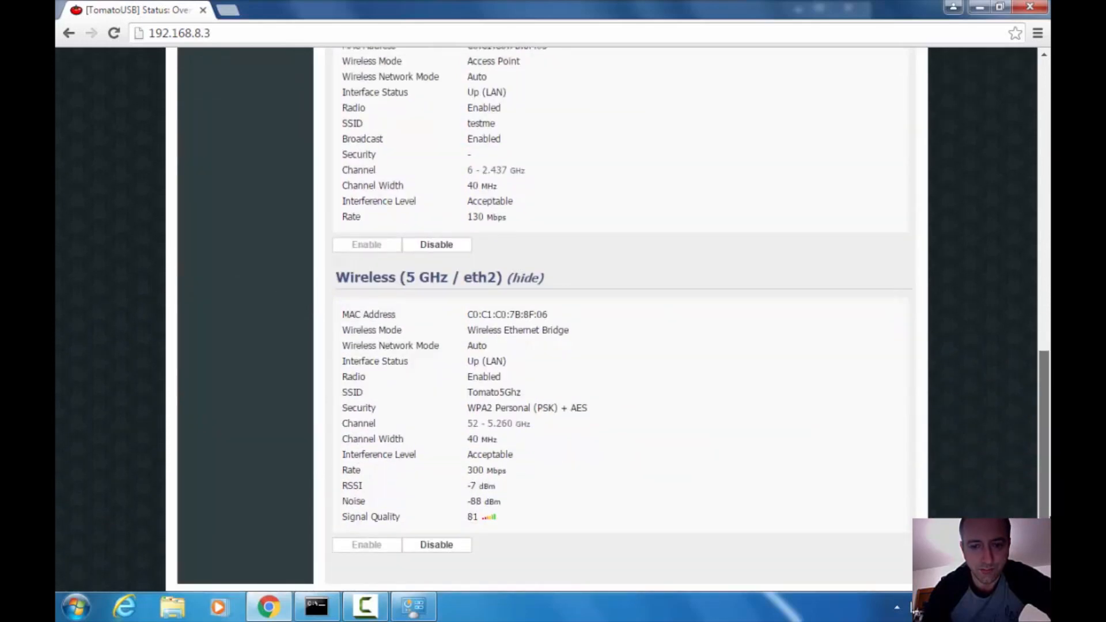